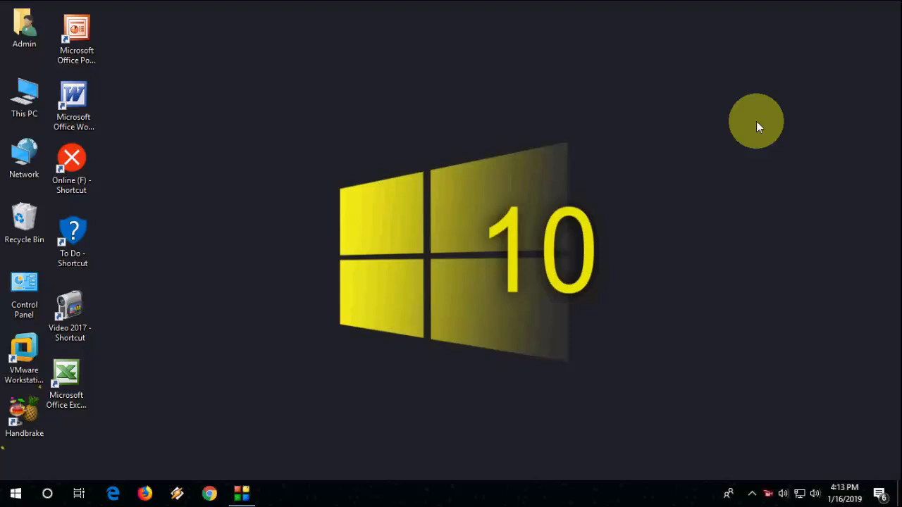
mouse_move(7, 462)
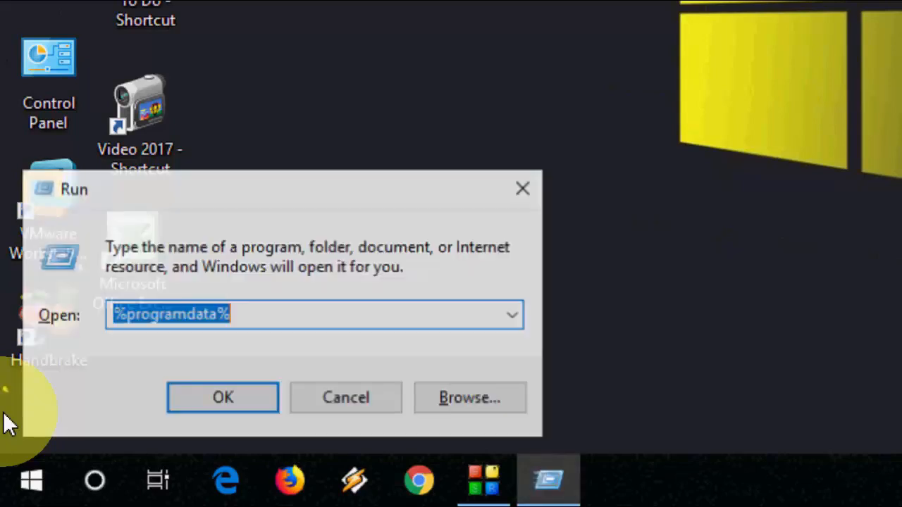
Search for 'appdata' and run the appdata entry.
type("a")
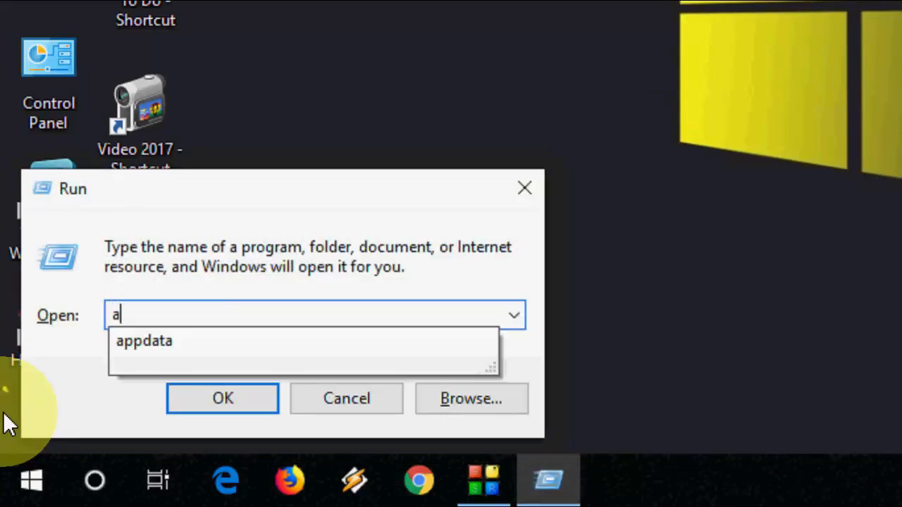
type("ppdata")
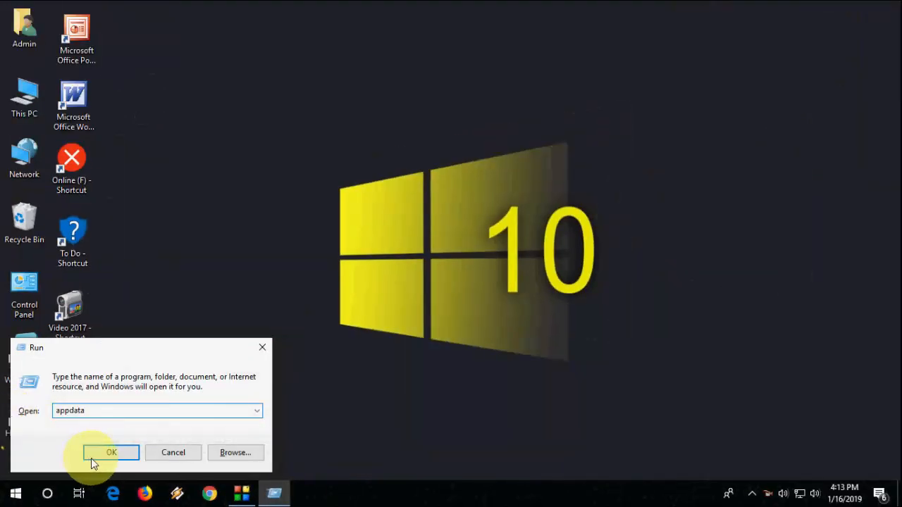
left_click(111, 453)
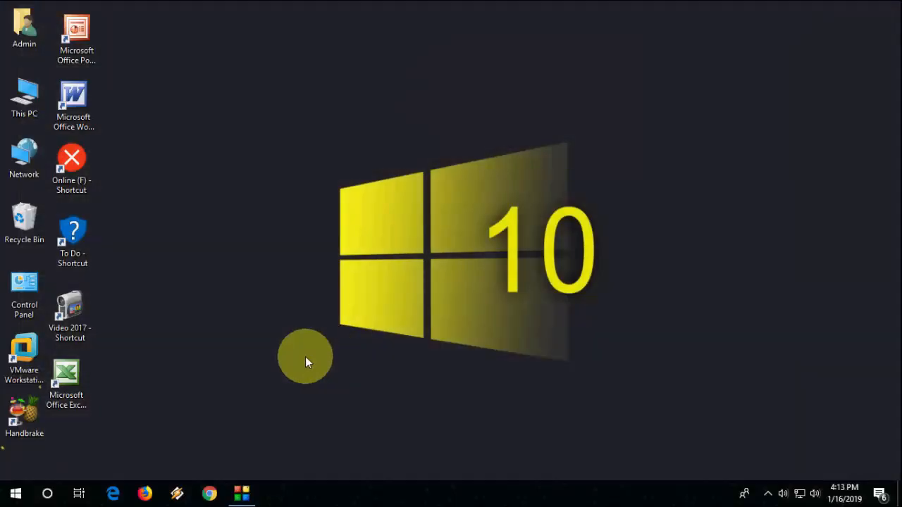
Run %appdata% from the Run box, then go up to the AppData folder.
key("win+r")
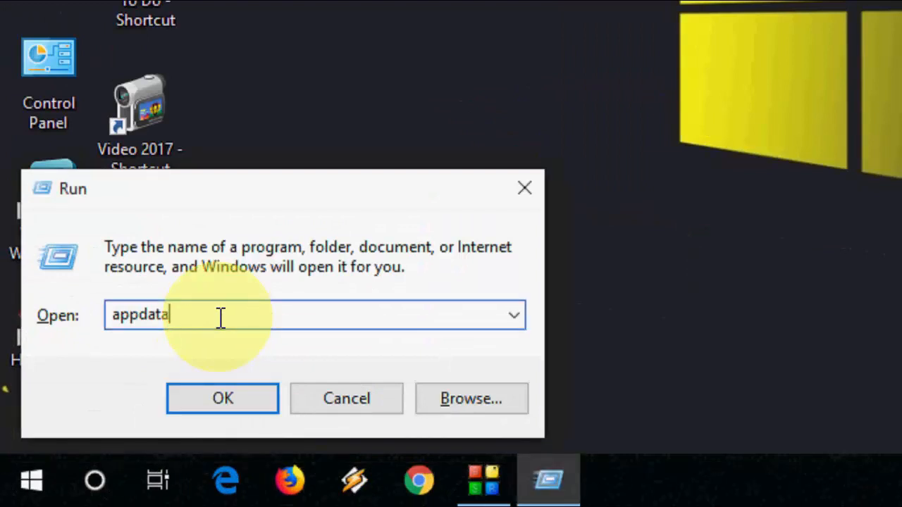
type("%appdat")
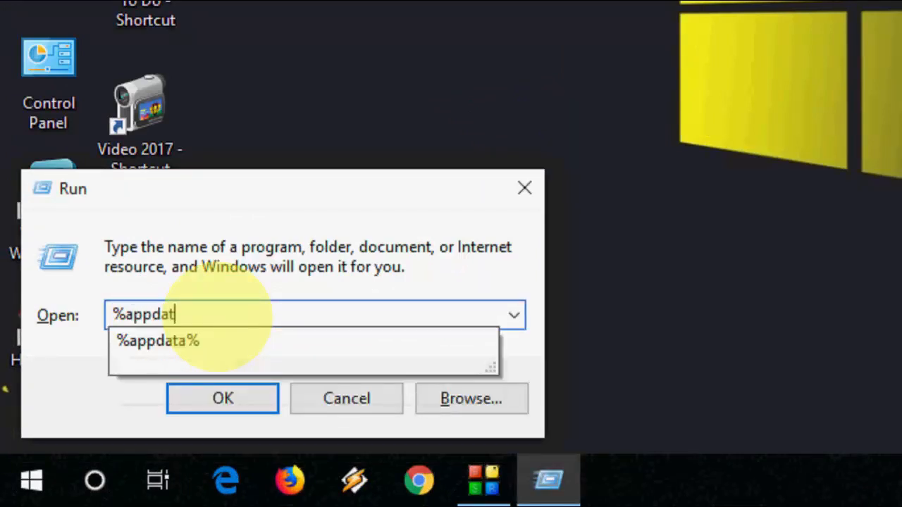
left_click(222, 398)
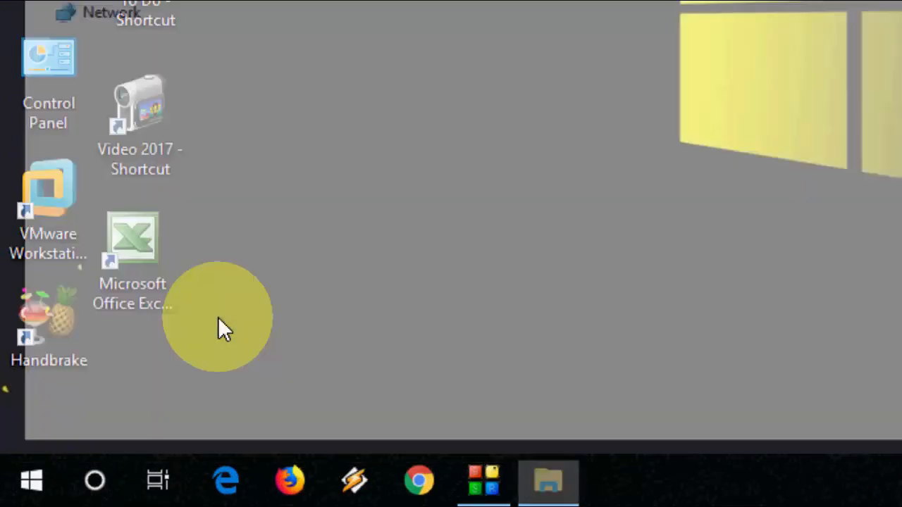
left_click(548, 481)
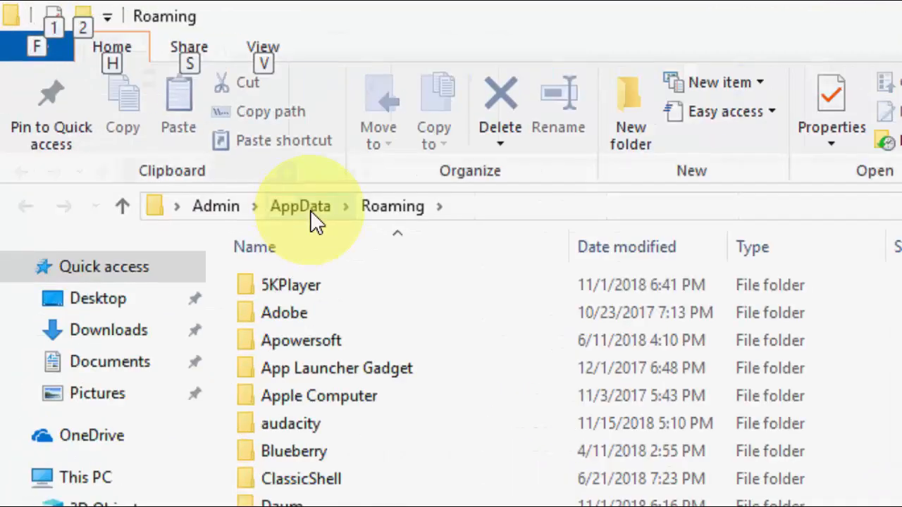
left_click(300, 205)
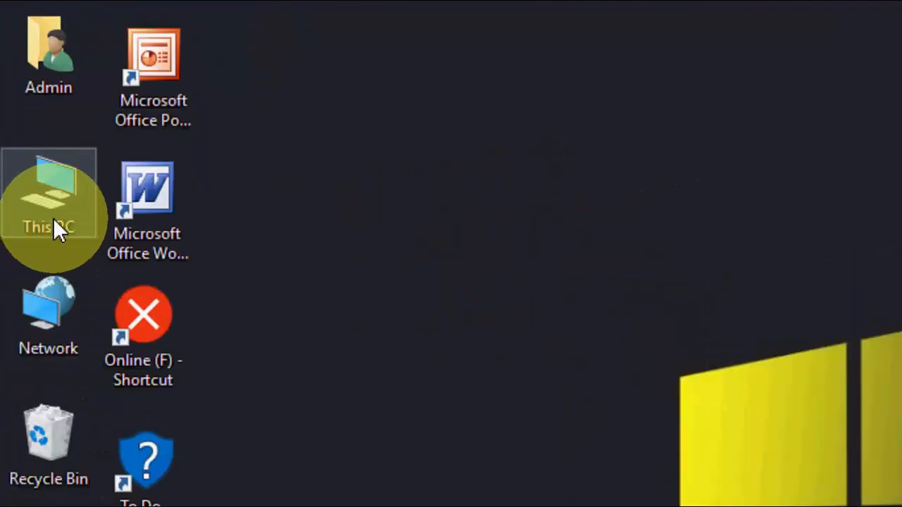
mouse_move(53, 201)
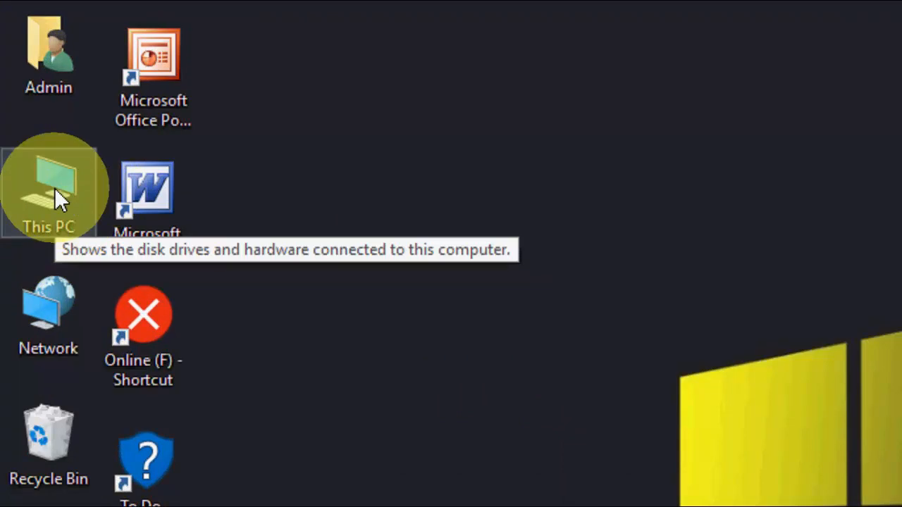
Browse from This PC through the C: drive and Users to the Admin folder.
double_click(48, 187)
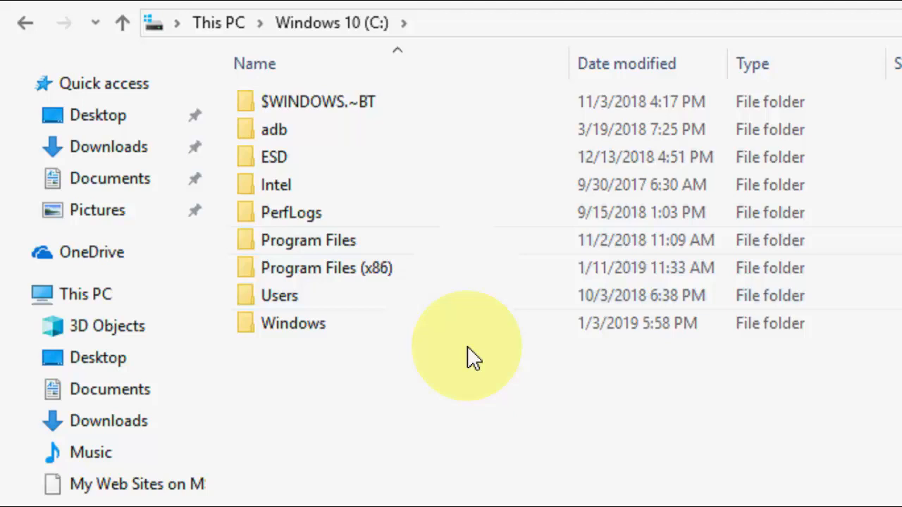
mouse_move(307, 296)
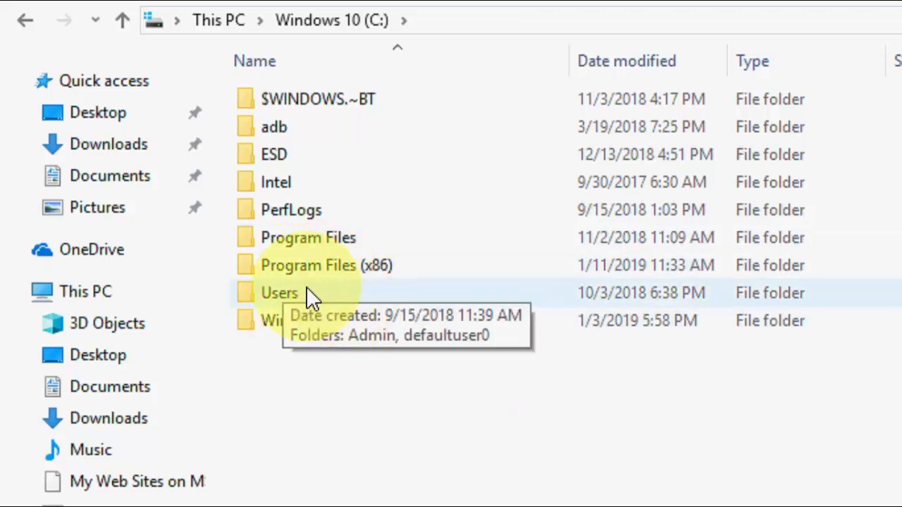
double_click(279, 292)
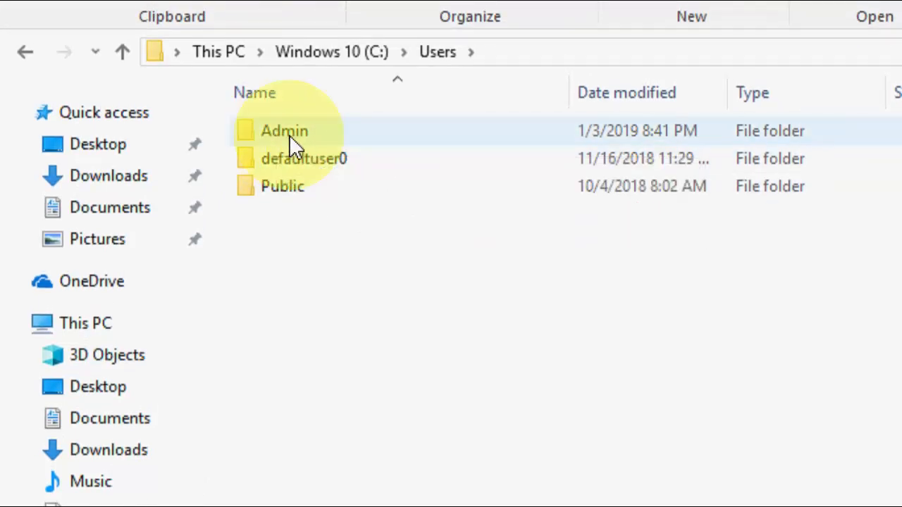
double_click(284, 130)
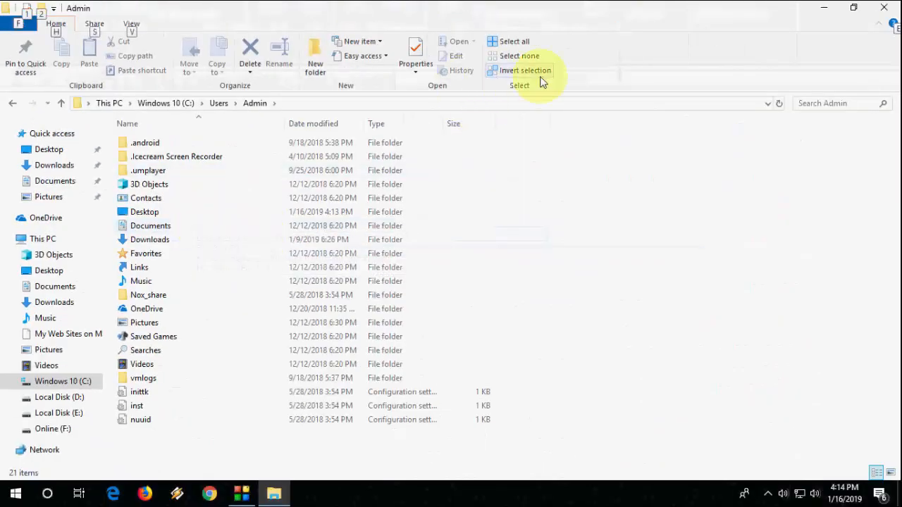
Enable 'Show hidden files, folders and drives' in Folder Options, then open AppData.
left_click(131, 23)
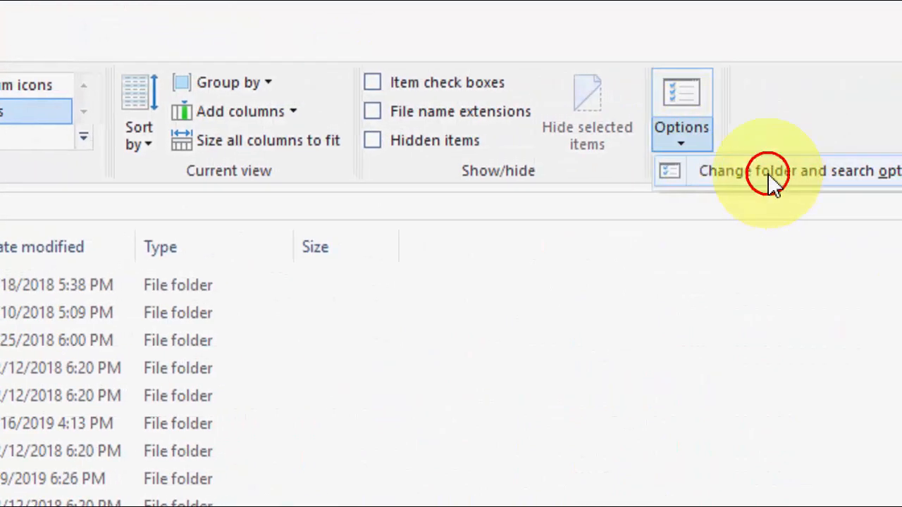
left_click(768, 171)
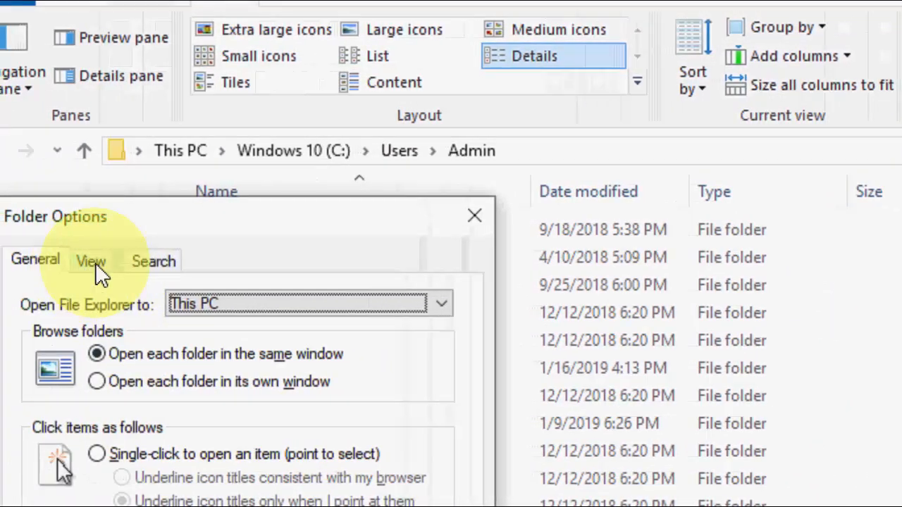
left_click(90, 260)
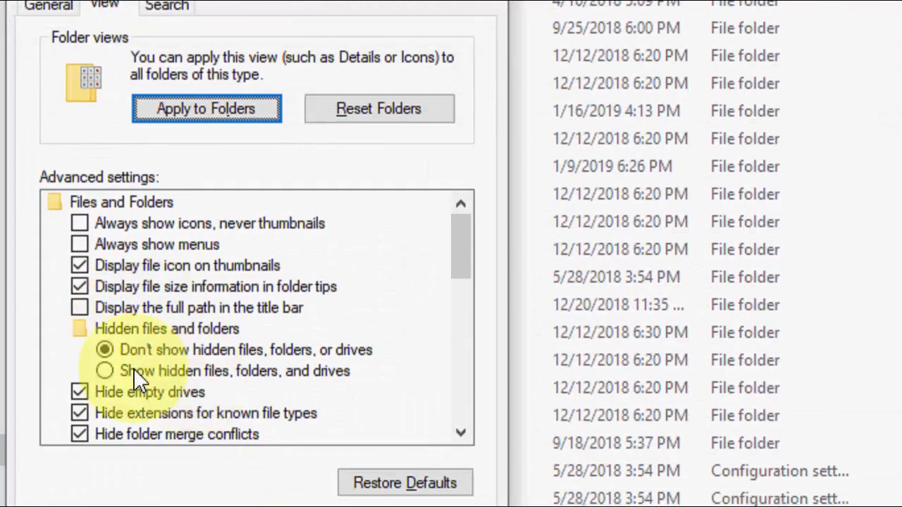
left_click(104, 370)
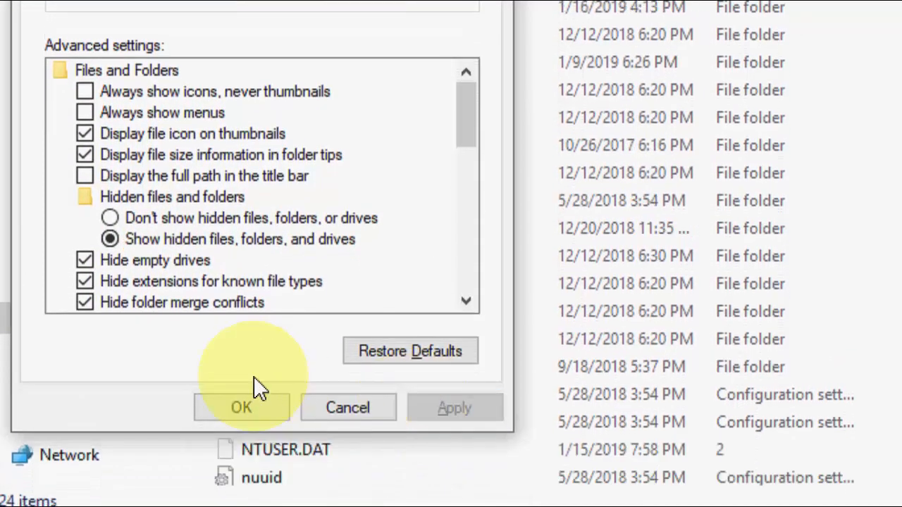
left_click(241, 407)
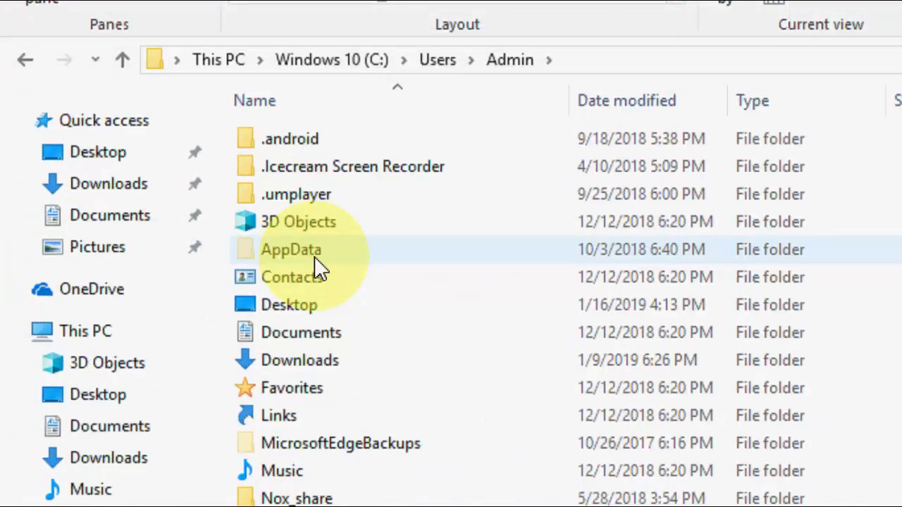
double_click(291, 249)
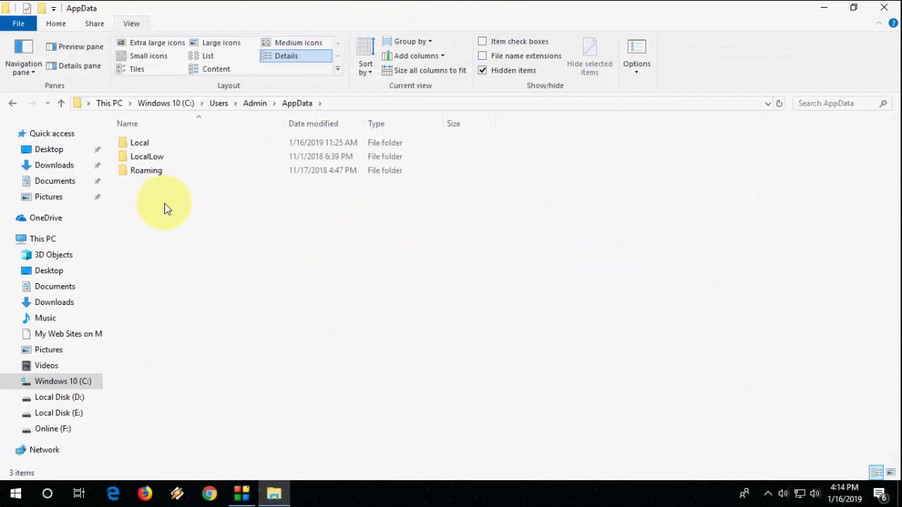